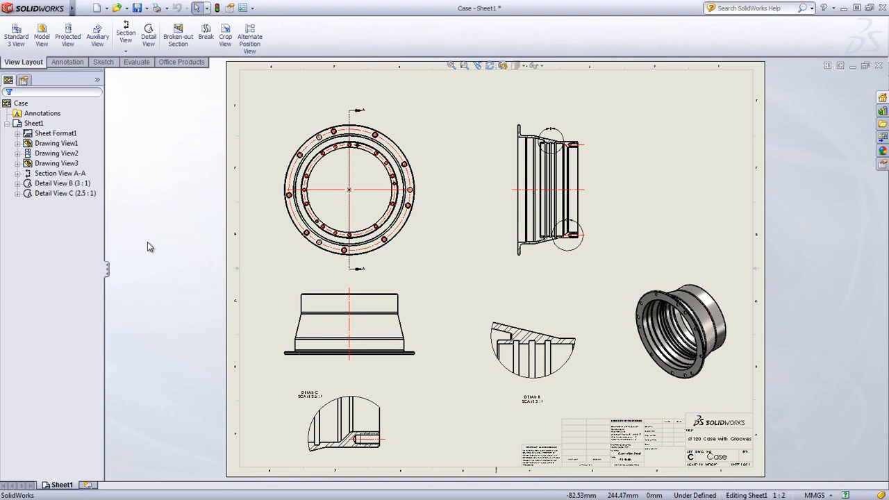
# Import model dimensions into the drawing with Source set to Selected feature
pyautogui.rightClick(150, 246)
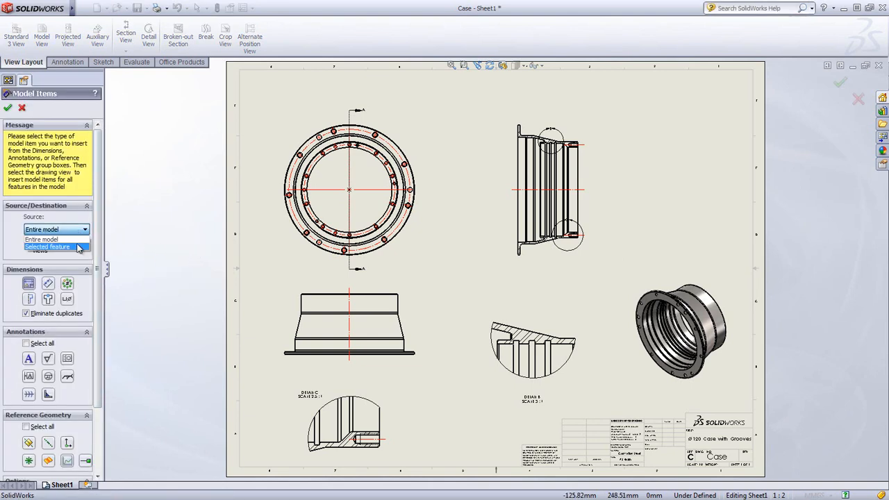
pyautogui.click(41, 239)
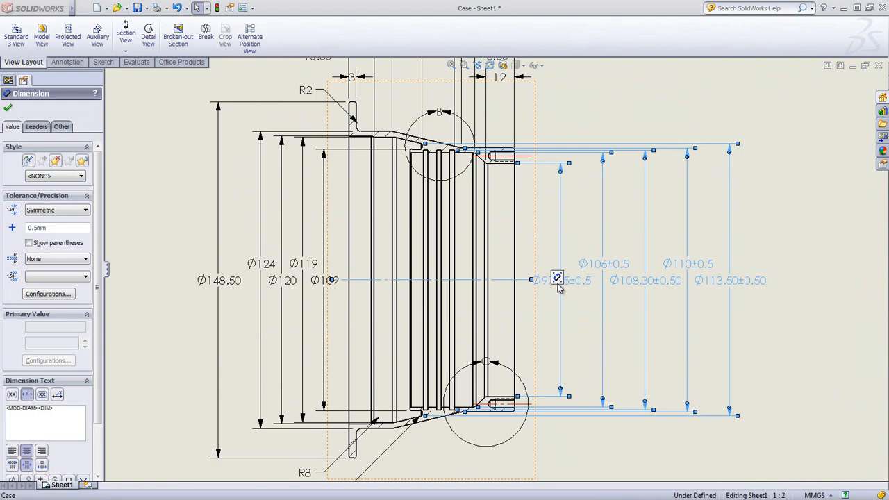
# Set the five section-view diameters to a bilateral +0.50/0 tolerance
pyautogui.click(556, 279)
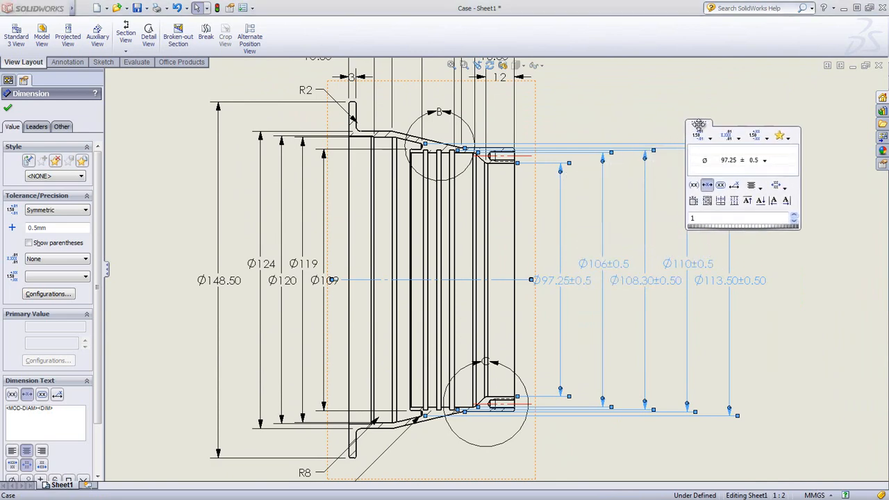
pyautogui.click(705, 135)
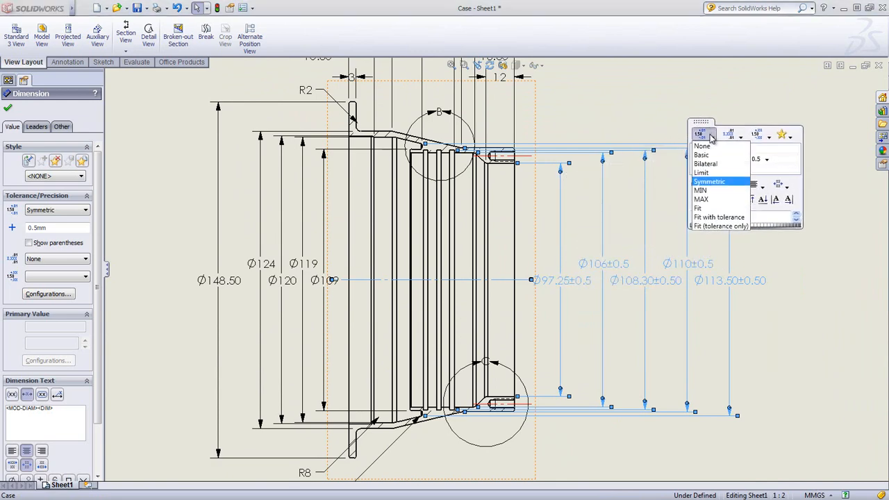
pyautogui.click(706, 163)
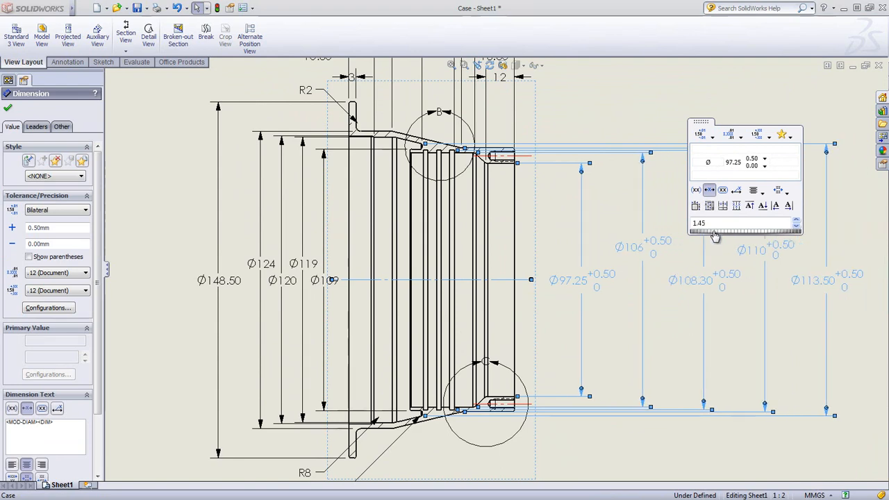
pyautogui.click(187, 222)
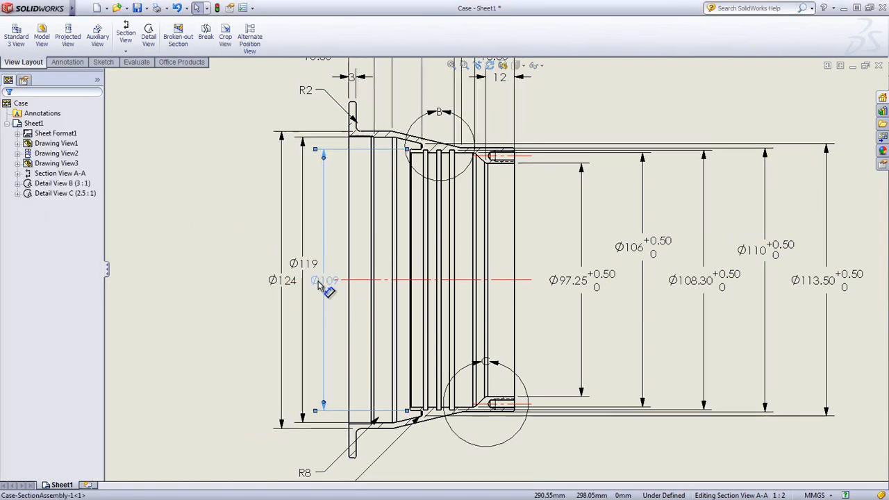
# Dimension the section view edges and the front view rings: Ø147.50, Ø128, Ø110, Ø97.25
pyautogui.scroll(-3)
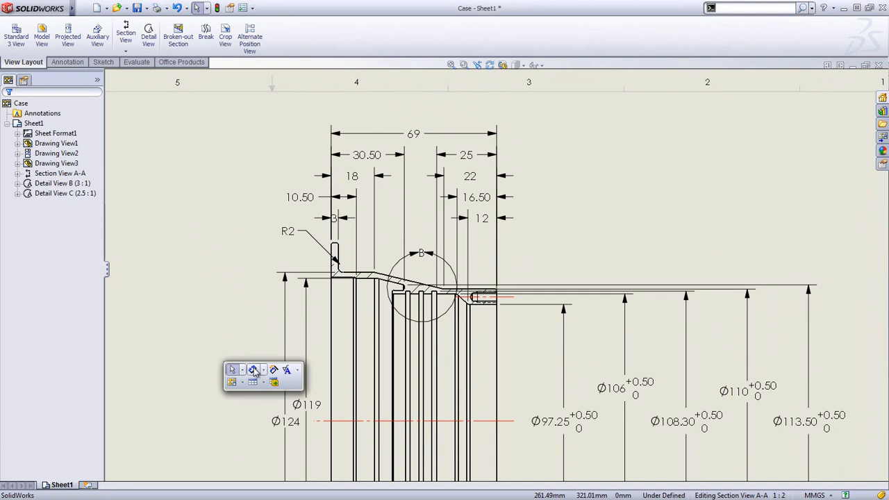
pyautogui.click(232, 369)
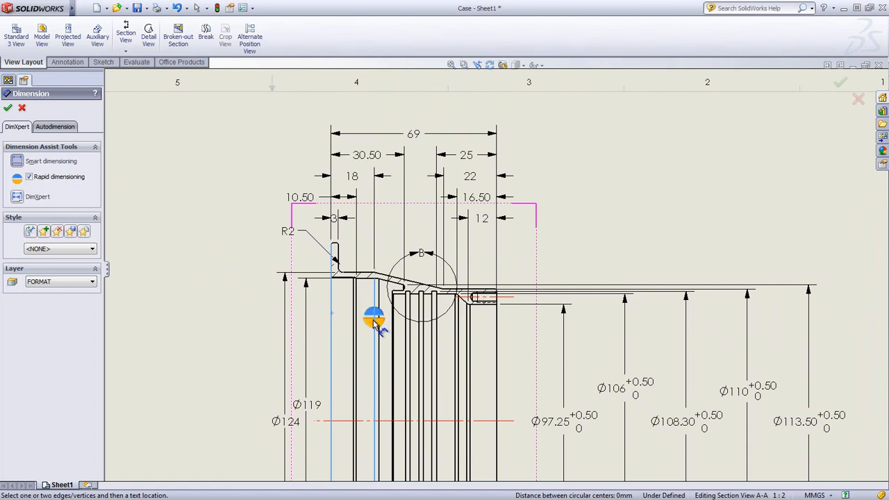
pyautogui.click(375, 323)
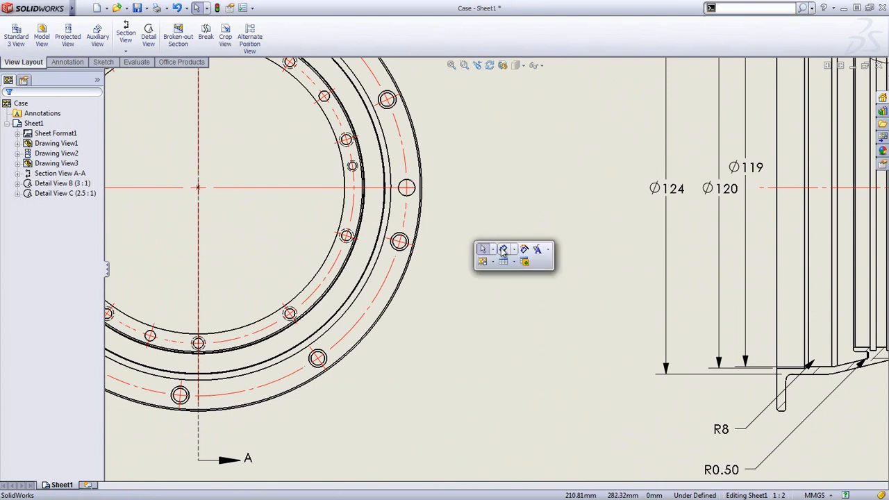
pyautogui.click(318, 254)
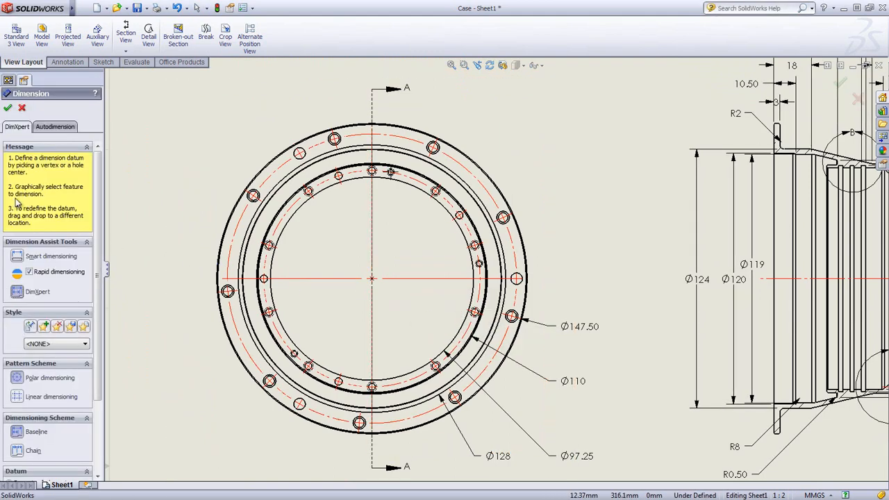
# Add a polar DimXpert callout from the circle centre: 10X M4 tapped holes, Ø103.50, 36.00° TYP
pyautogui.click(372, 280)
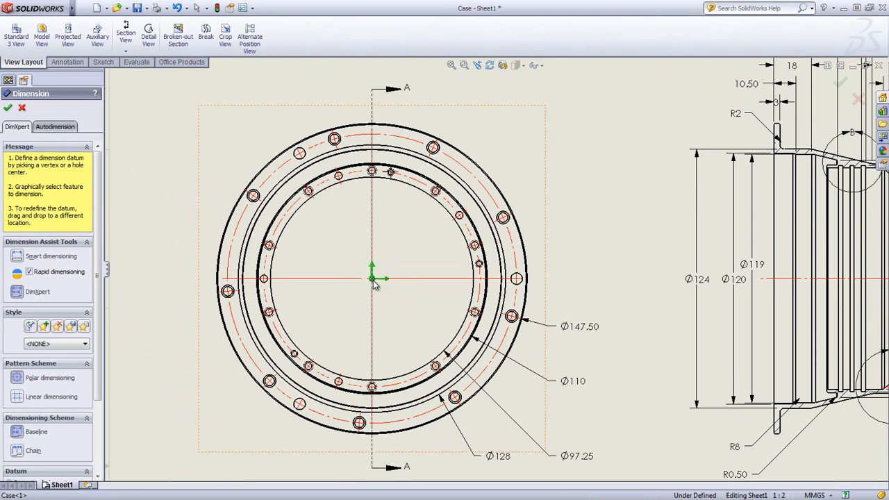
pyautogui.click(372, 171)
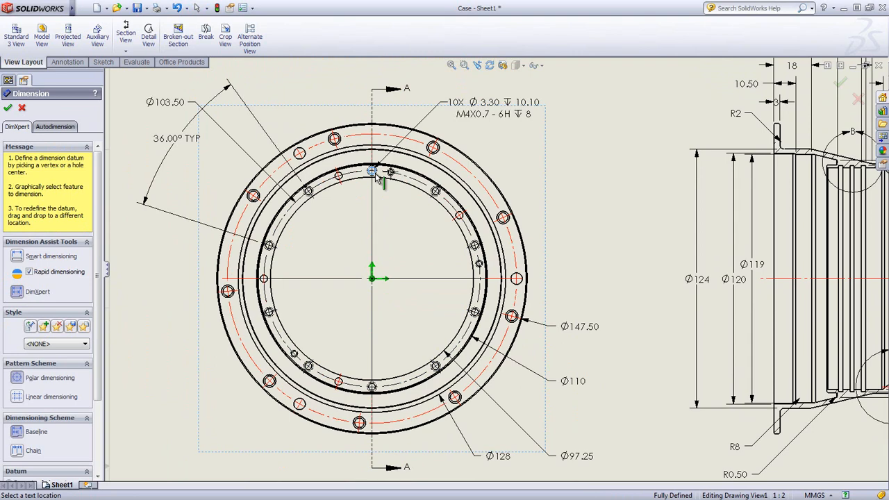
pyautogui.click(8, 108)
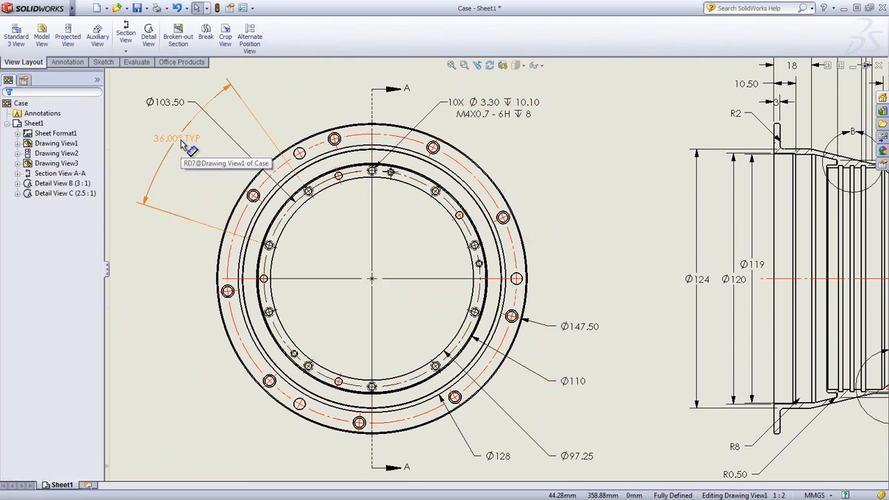
# Give the 36.00° TYP angle a +0.10/−0.10 bilateral tolerance with TYP above the value
pyautogui.click(174, 138)
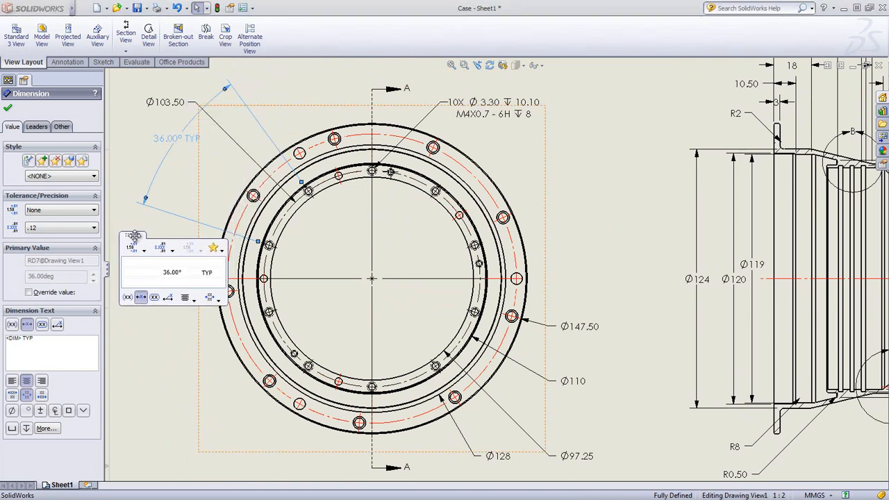
pyautogui.click(132, 259)
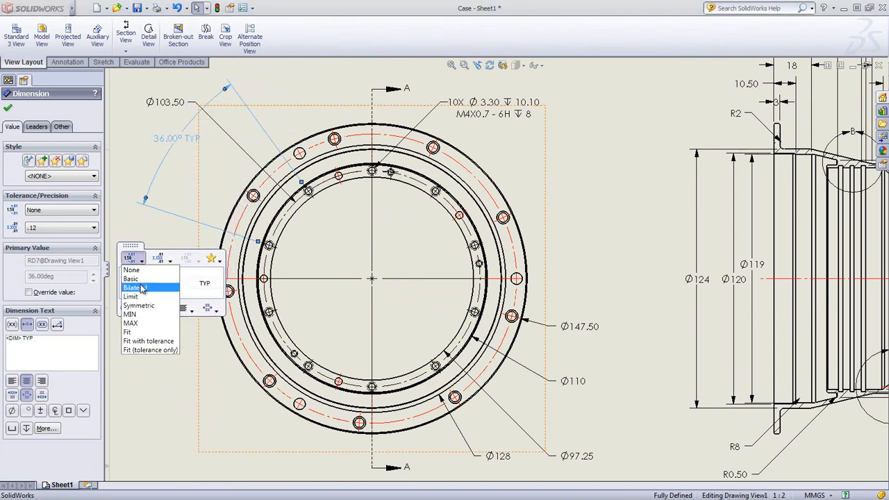
pyautogui.click(134, 288)
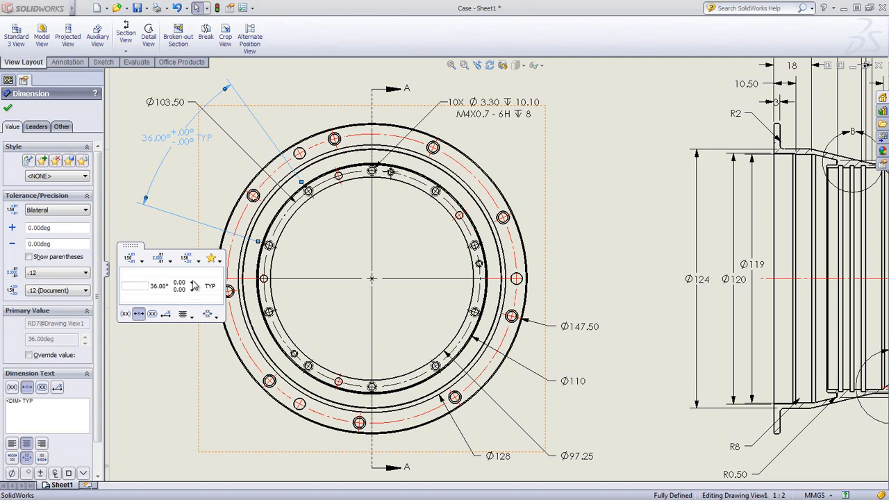
pyautogui.click(191, 291)
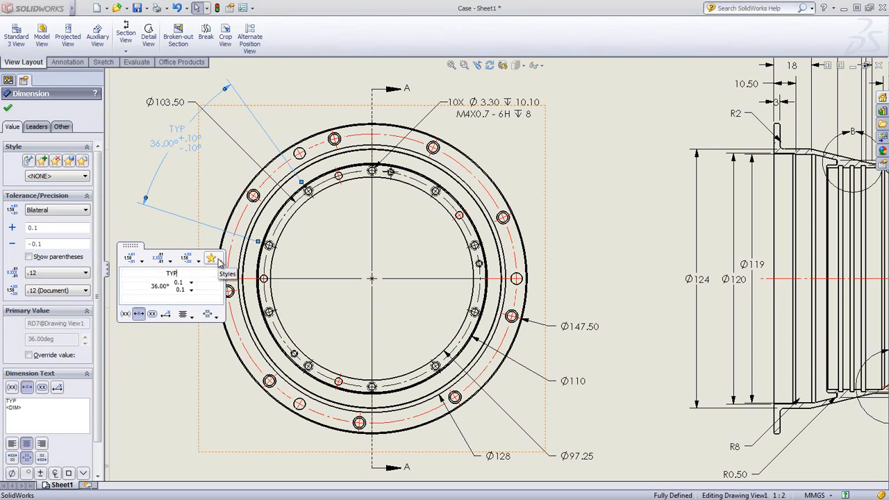
pyautogui.click(212, 259)
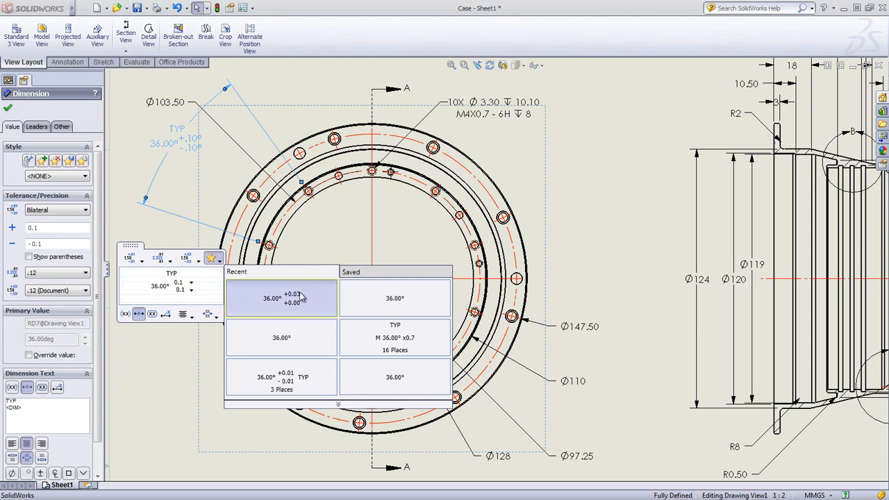
pyautogui.click(281, 298)
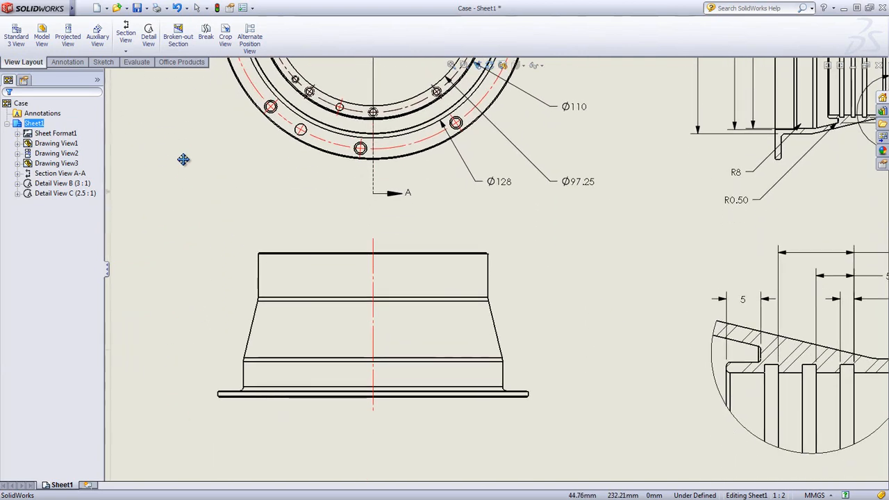
# Add baseline height dimensions along the side view's edges, then start a chamfer dimension on Detail C
pyautogui.click(222, 172)
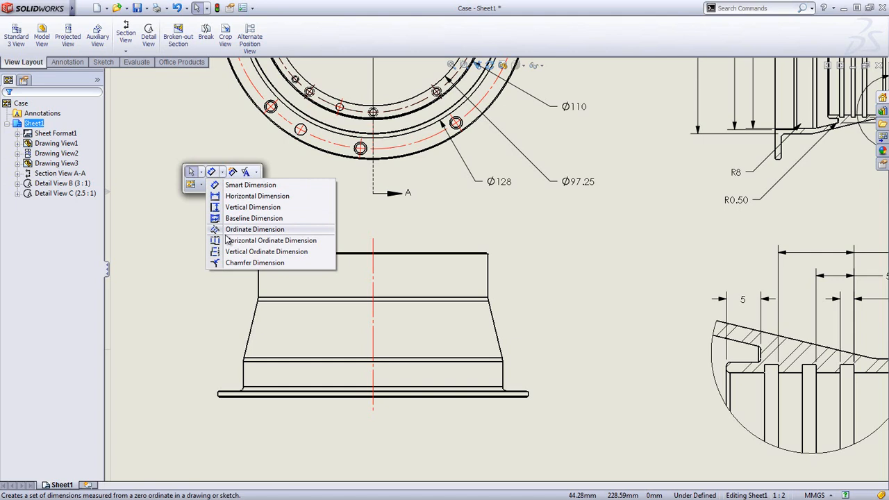
pyautogui.click(253, 218)
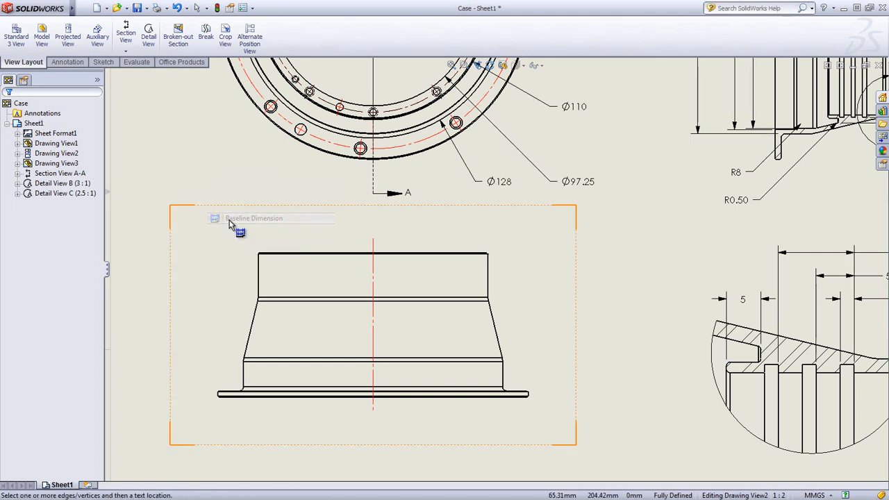
pyautogui.click(395, 299)
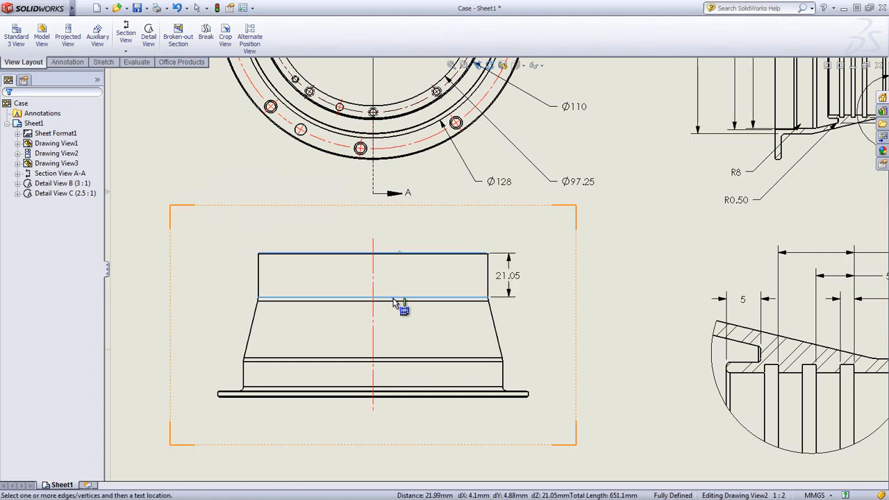
pyautogui.click(401, 395)
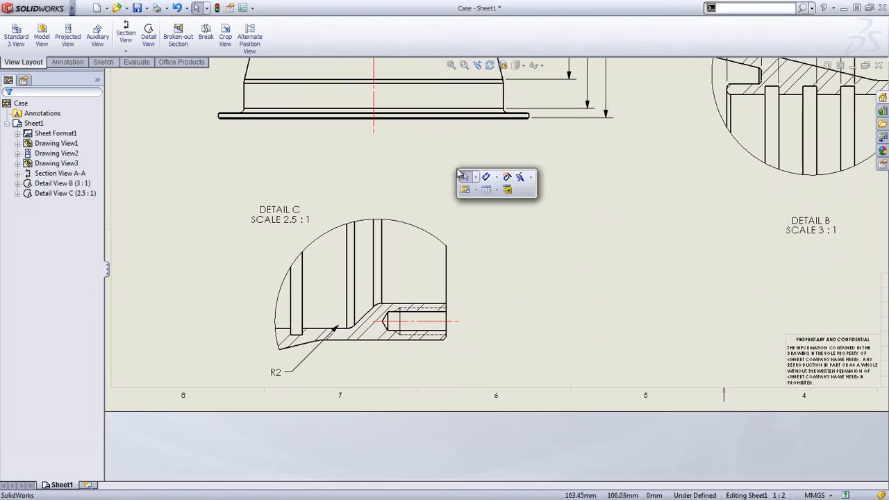
pyautogui.click(520, 177)
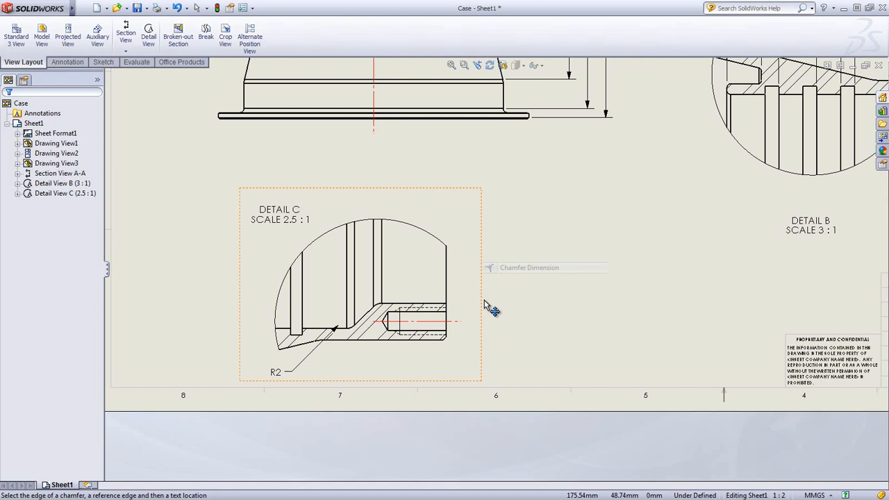